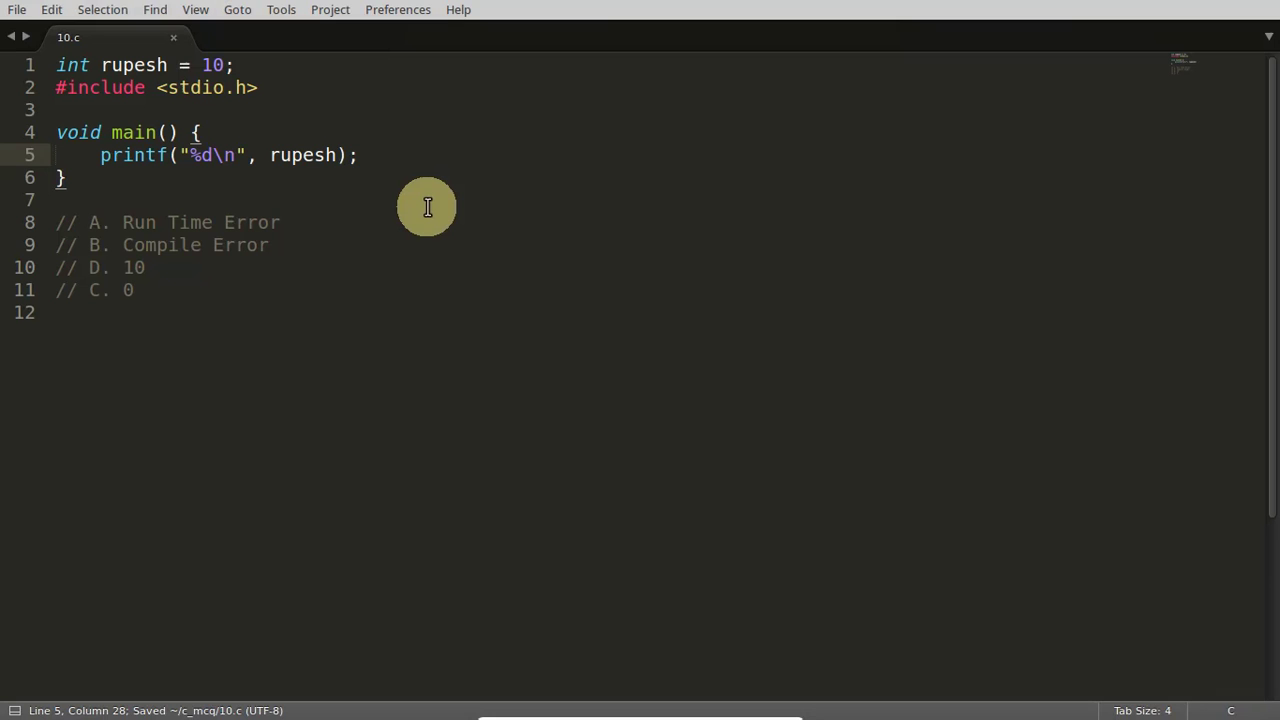
Compile 10.c with gcc in the terminal, then run ./a.out
click(65, 200)
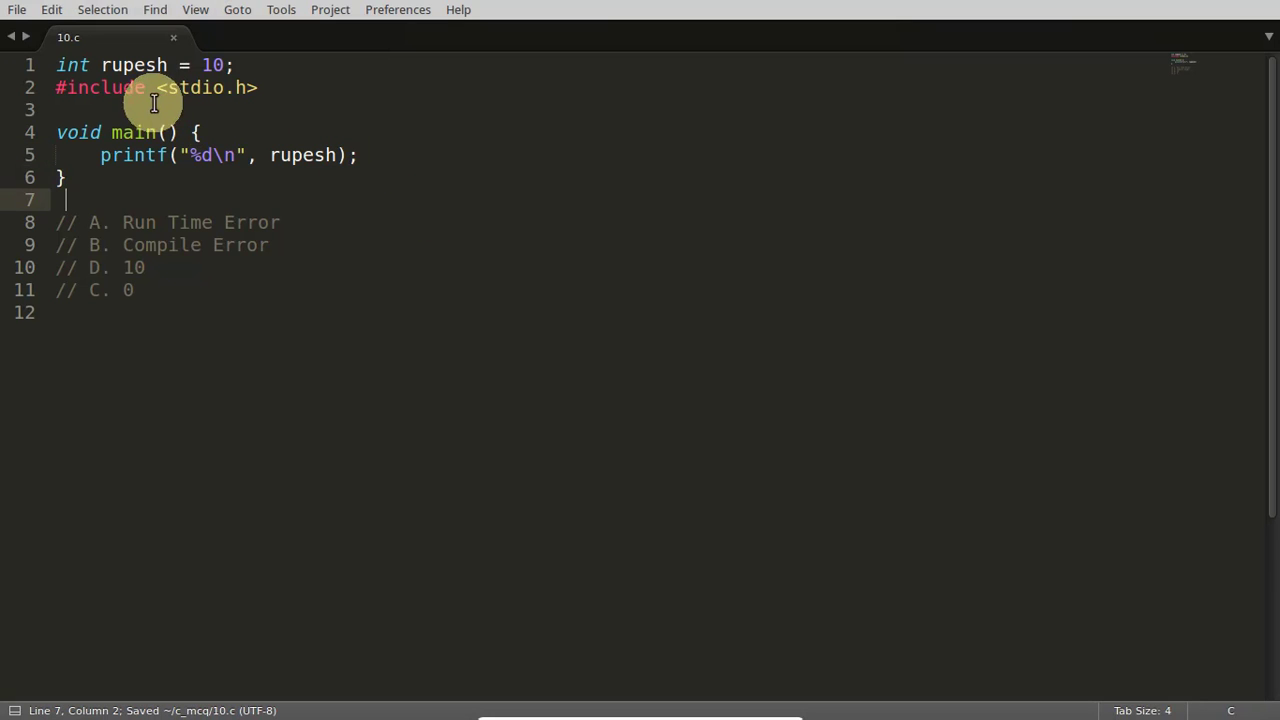
mouse_move(248, 154)
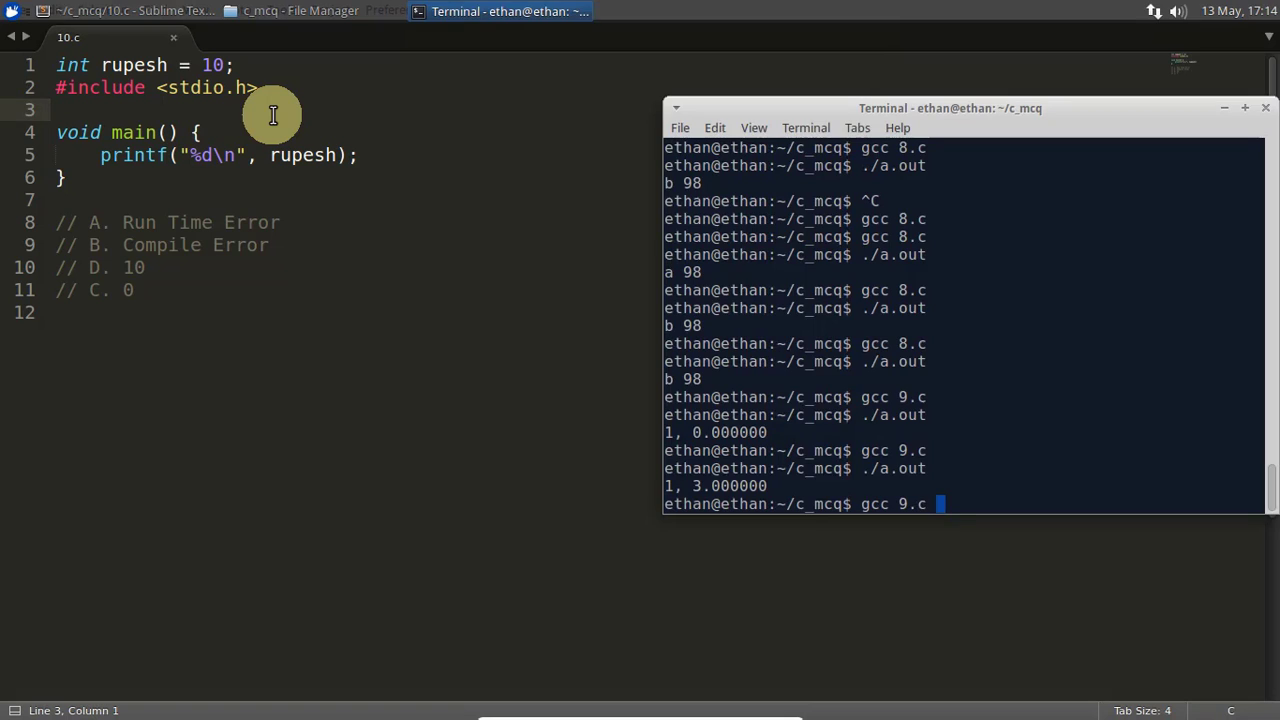
key(BackSpace)
text(10)
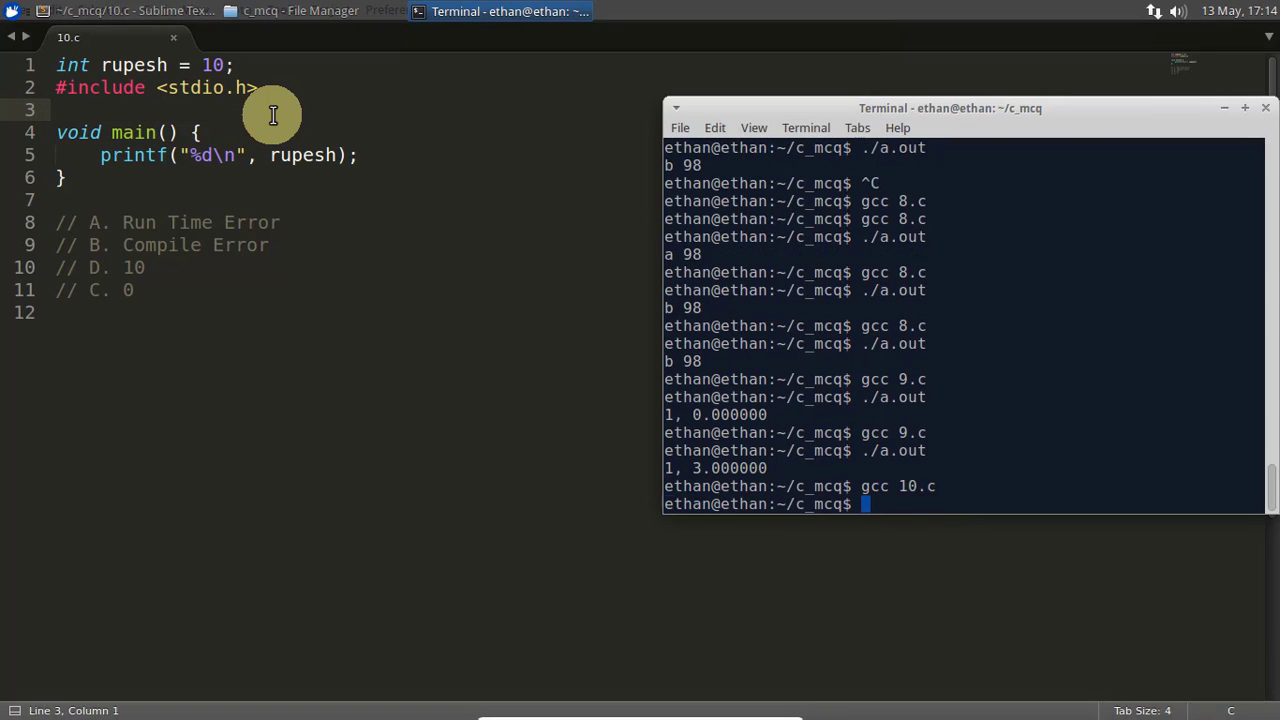
text(./a.out)
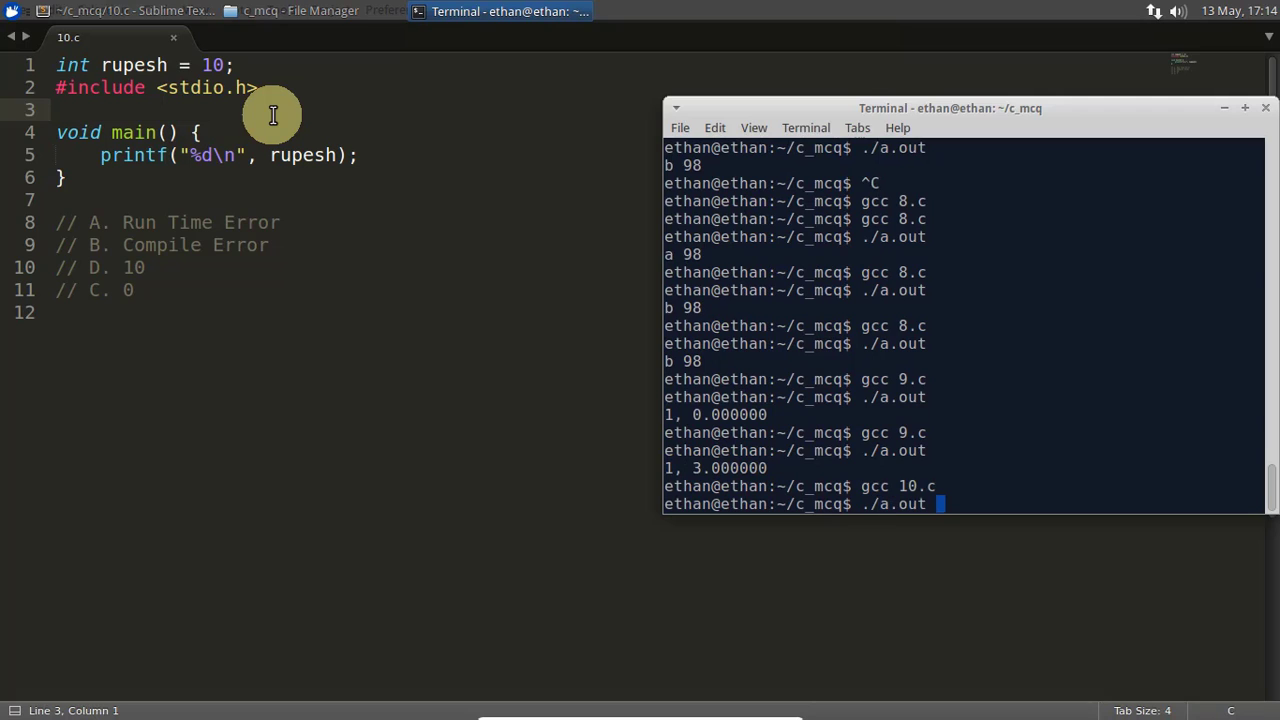
key(Return)
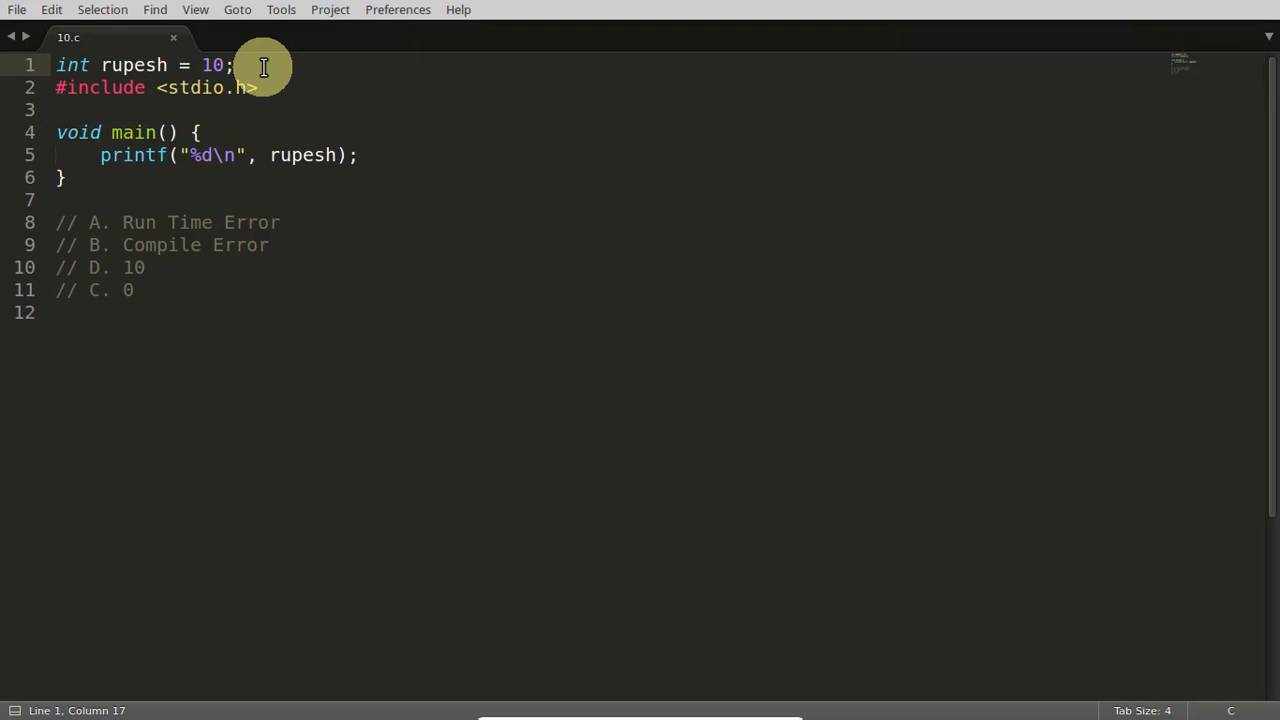
mouse_move(355, 130)
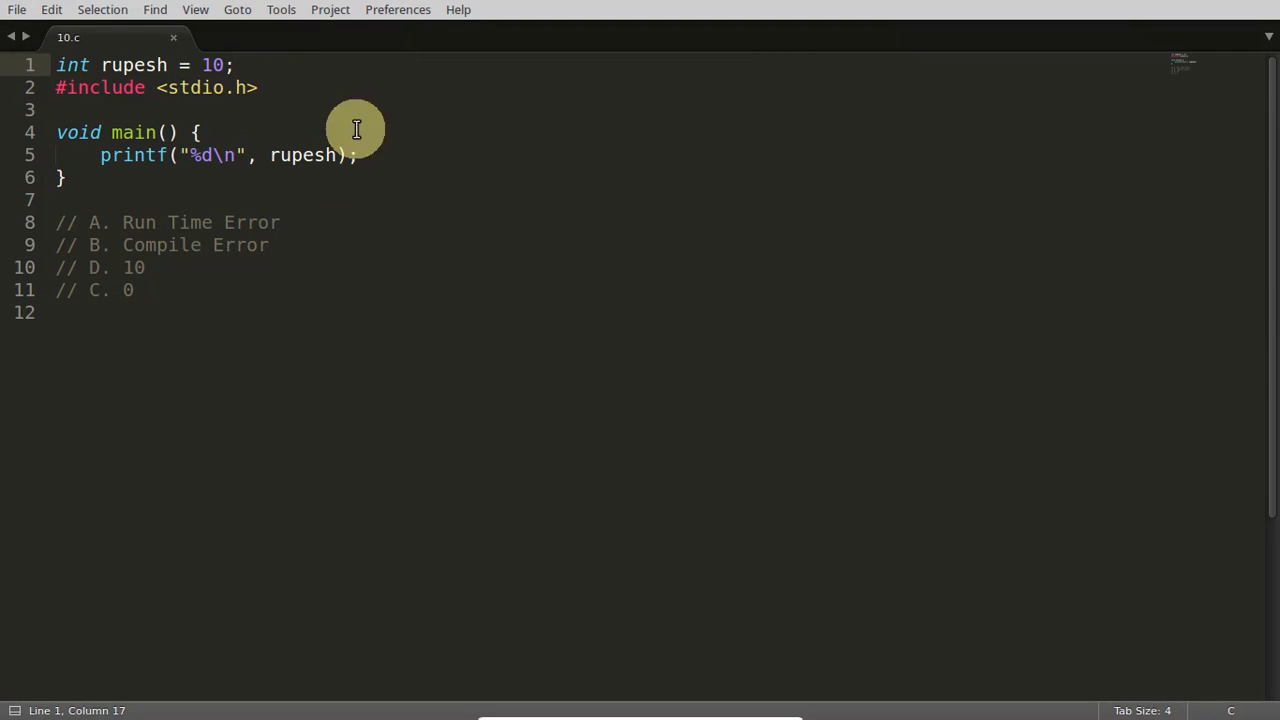
double_click(134, 64)
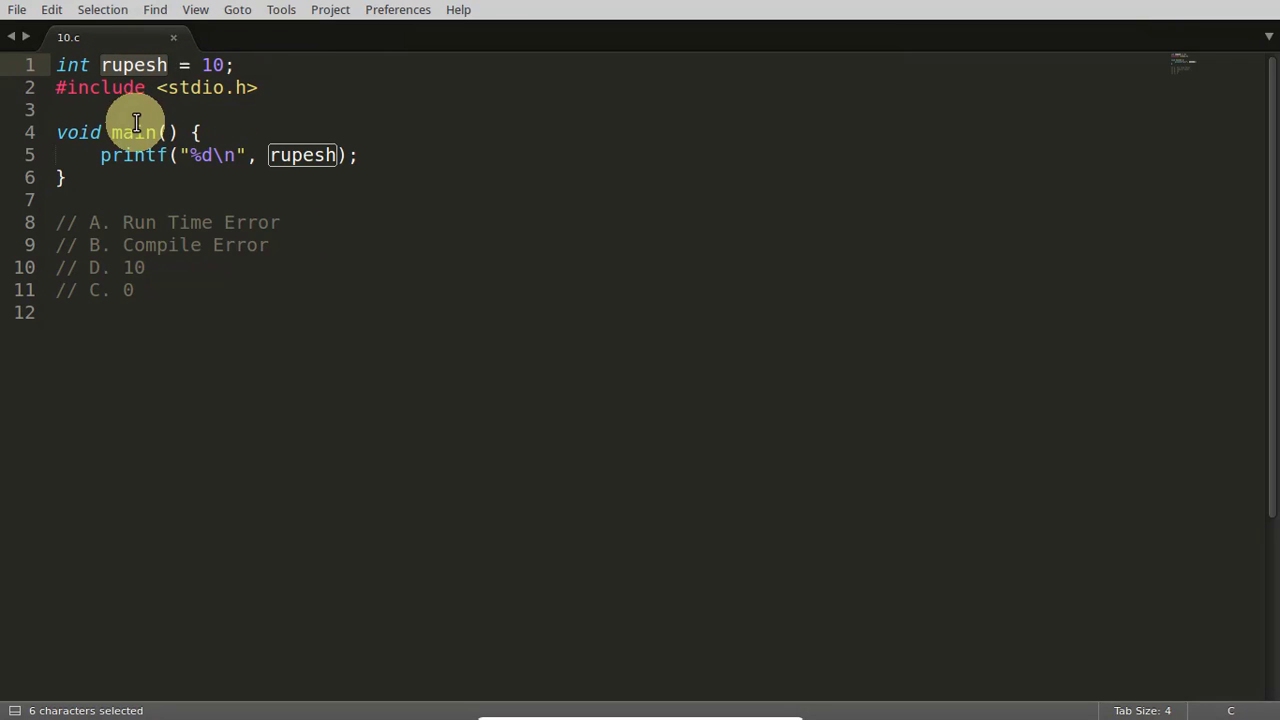
mouse_move(328, 222)
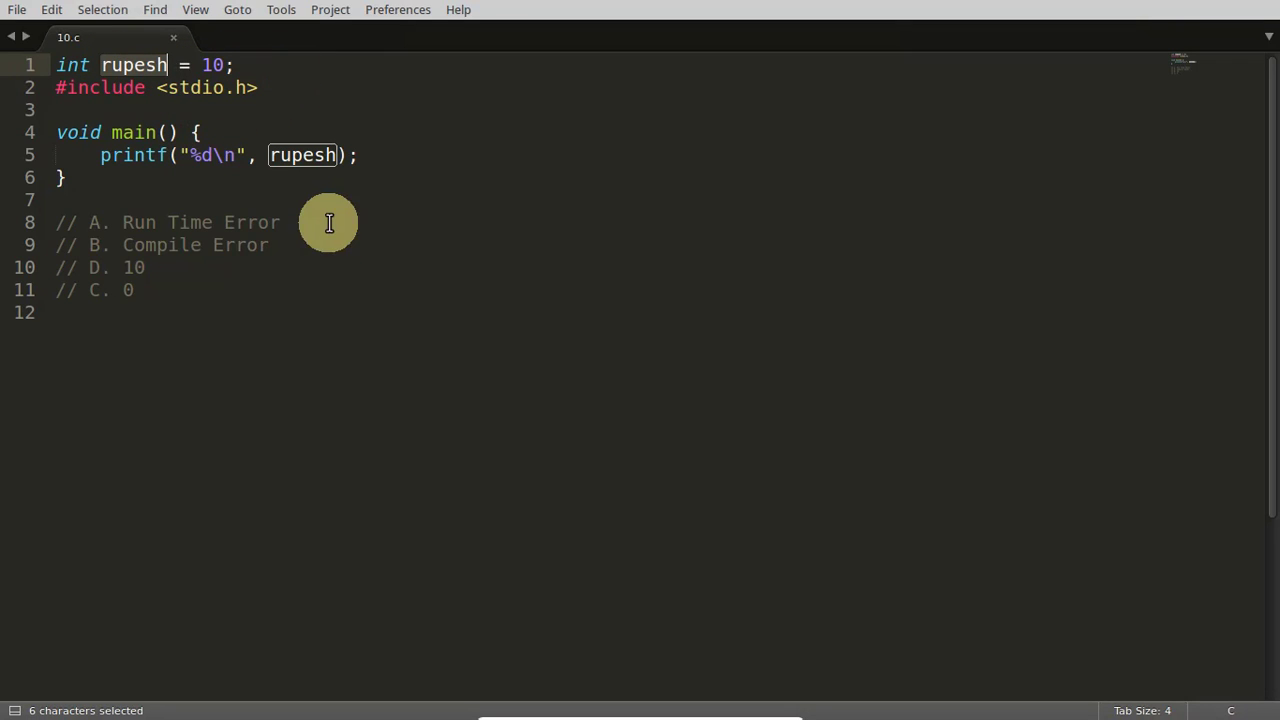
click(313, 155)
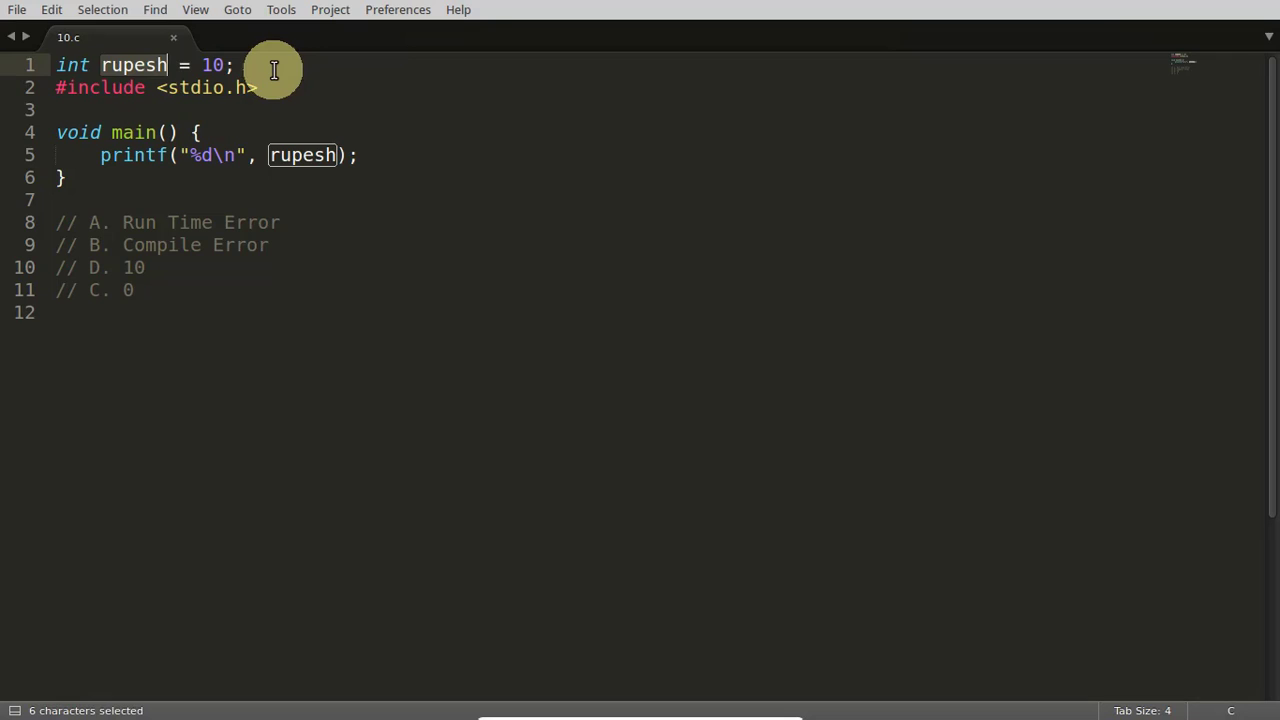
key(ctrl+x)
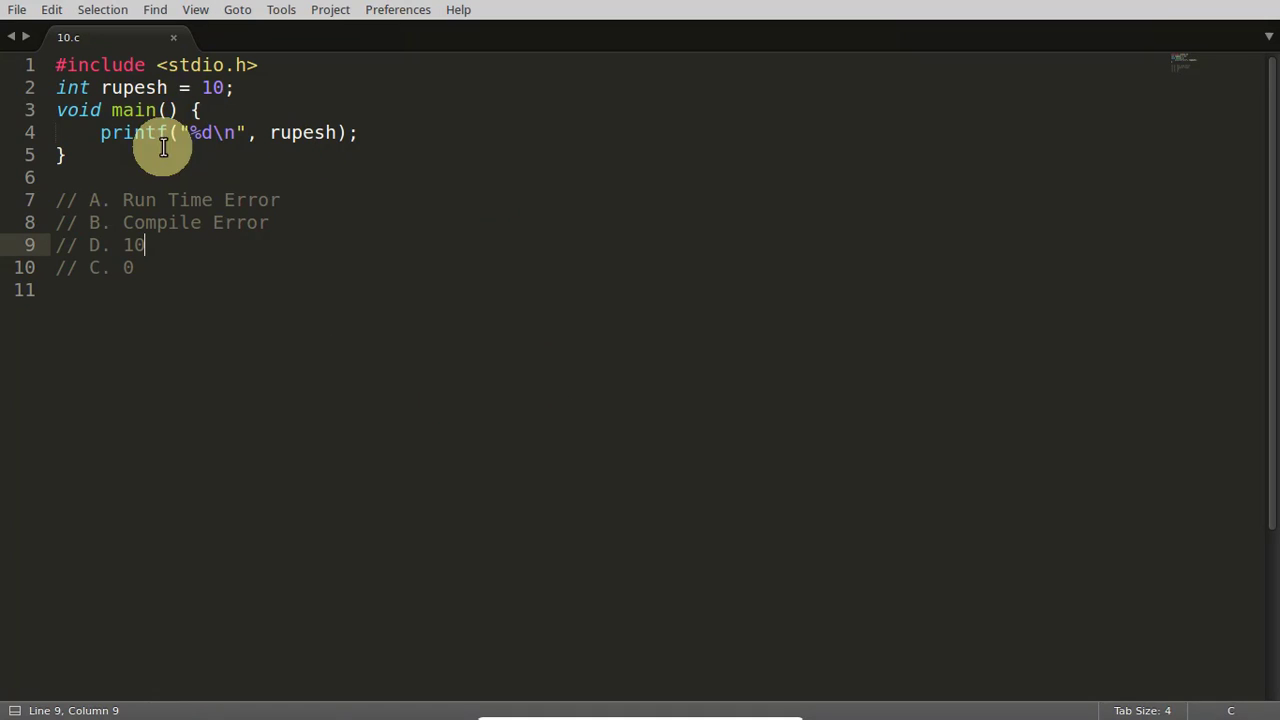
Put the global int rupesh line below #include <stdio.h> and save 10.c
click(235, 87)
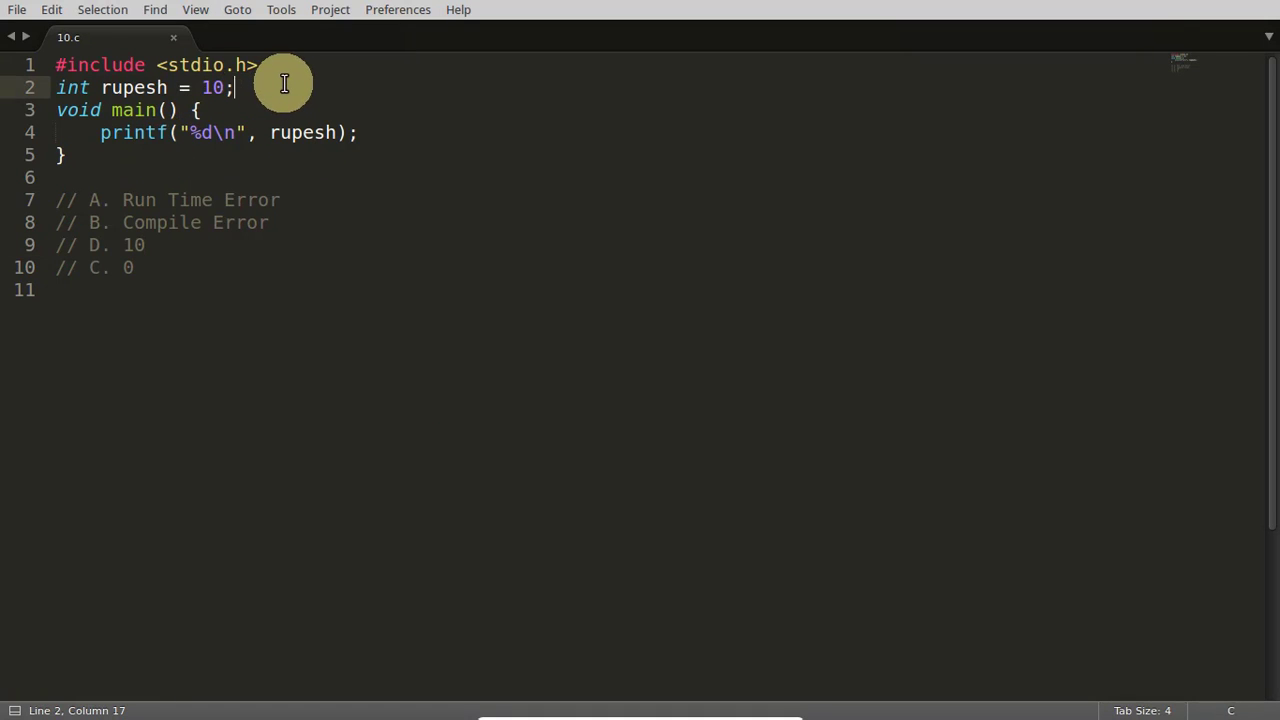
key(ctrl+s)
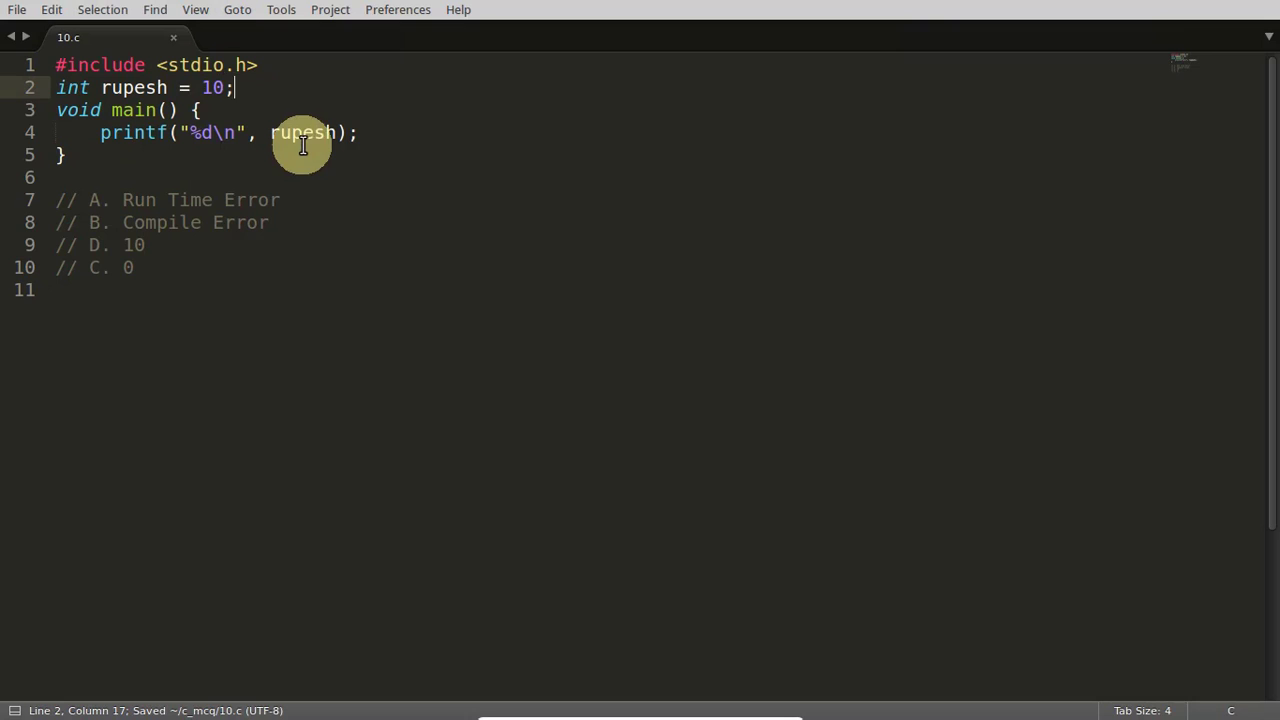
mouse_move(596, 407)
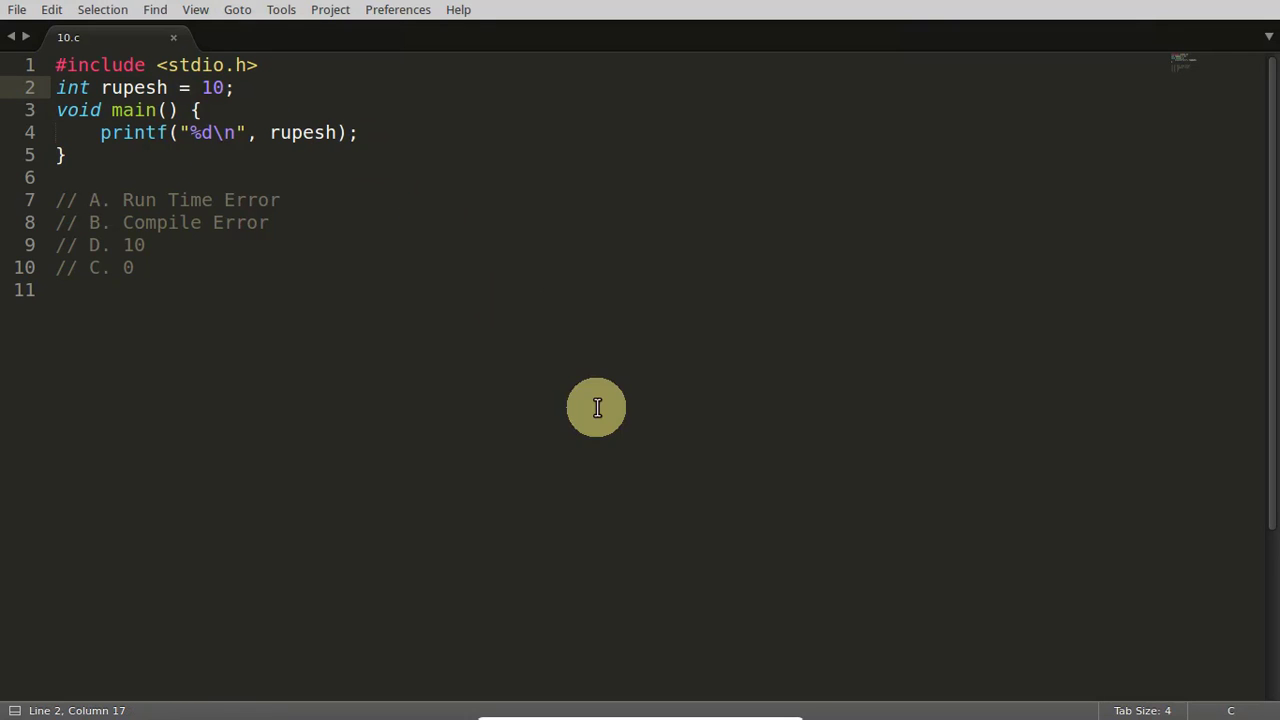